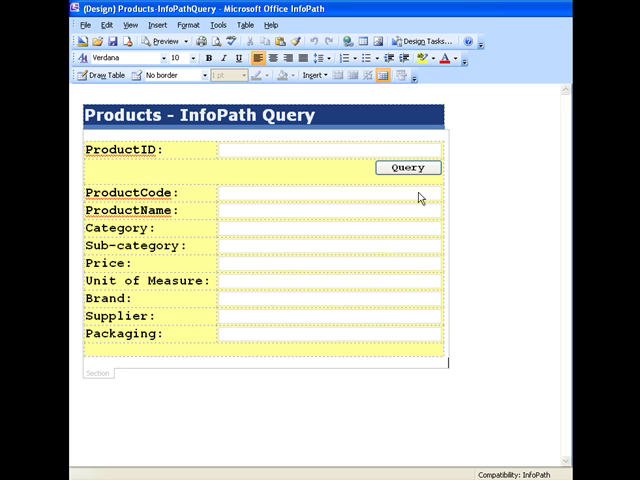
mouse_move(496, 264)
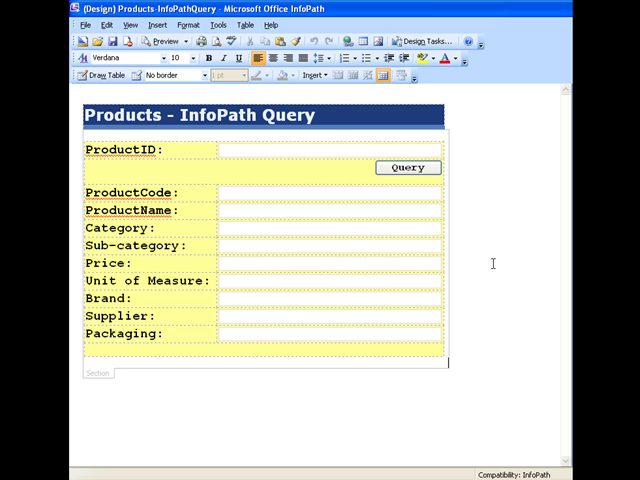
- Review the form's data connections and close the overview
click(224, 24)
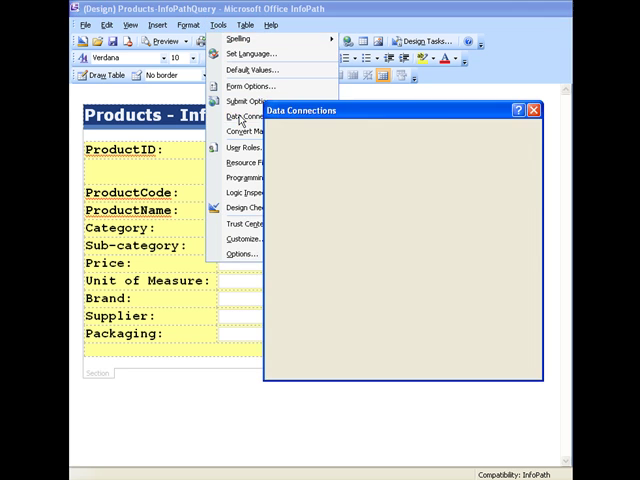
click(244, 122)
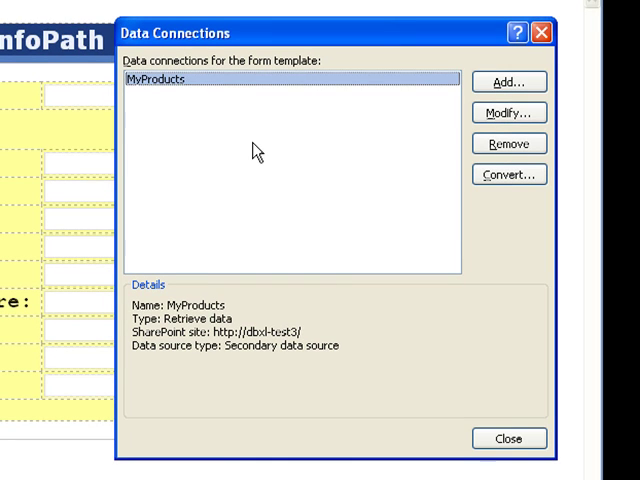
mouse_move(524, 464)
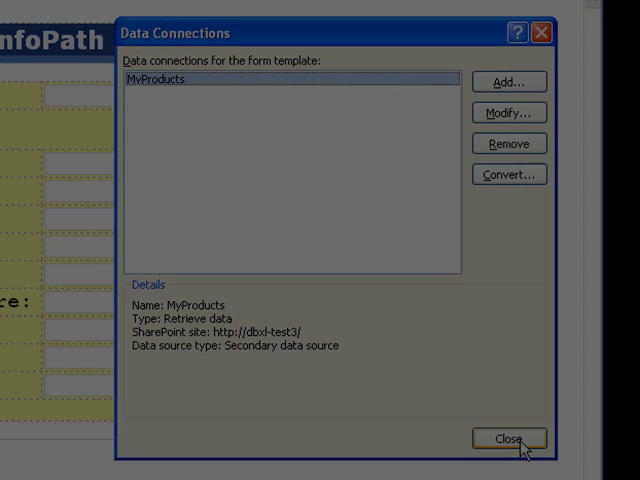
click(506, 438)
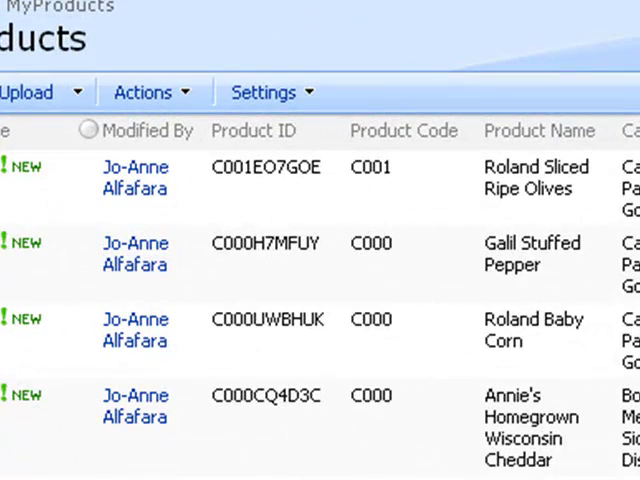
- Browse the MyProducts list across the Product ID, Category, Price and Brand columns
click(256, 132)
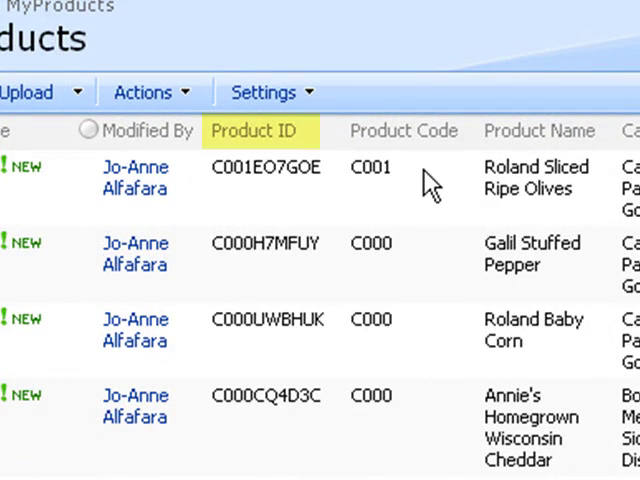
scroll(right, 3)
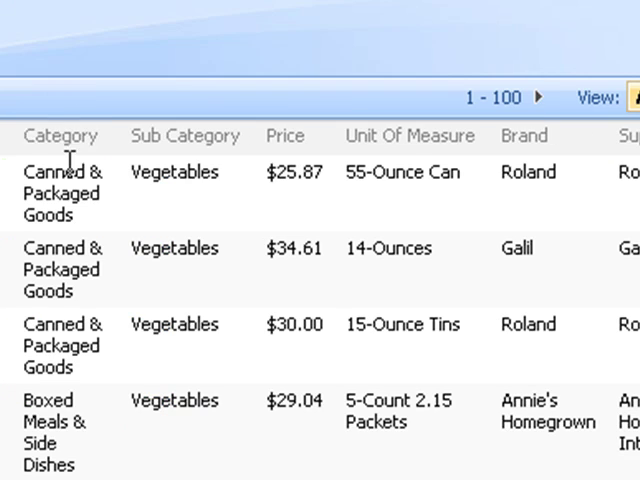
click(286, 136)
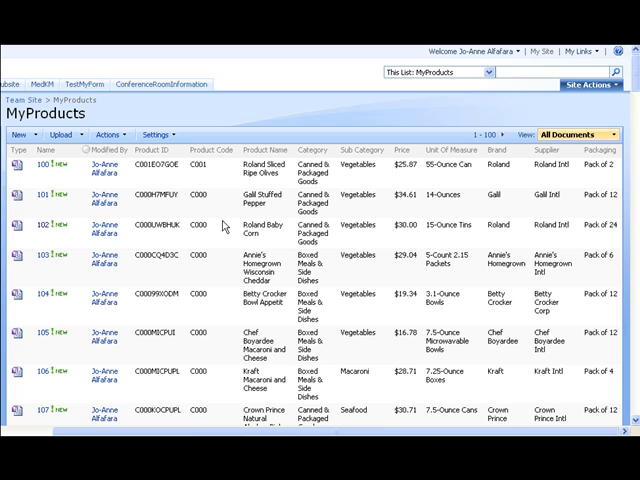
mouse_move(224, 224)
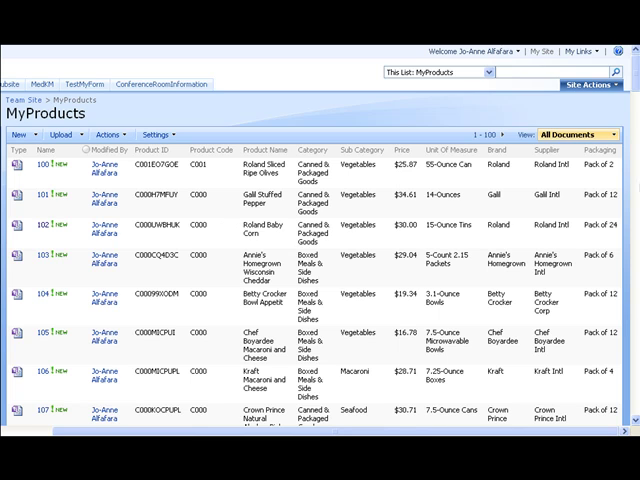
scroll(down, 3)
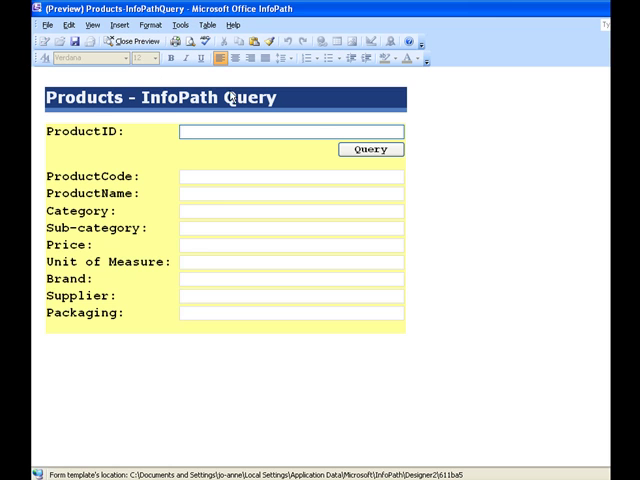
mouse_move(440, 130)
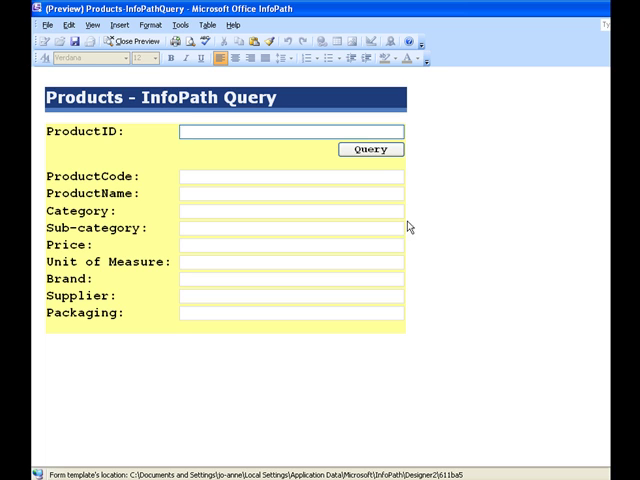
mouse_move(378, 150)
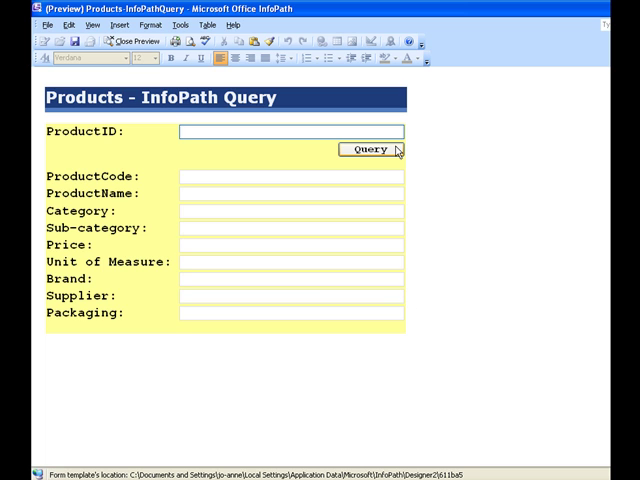
- Query product C001E445GB and allow the form to connect to the SharePoint data source
click(290, 132)
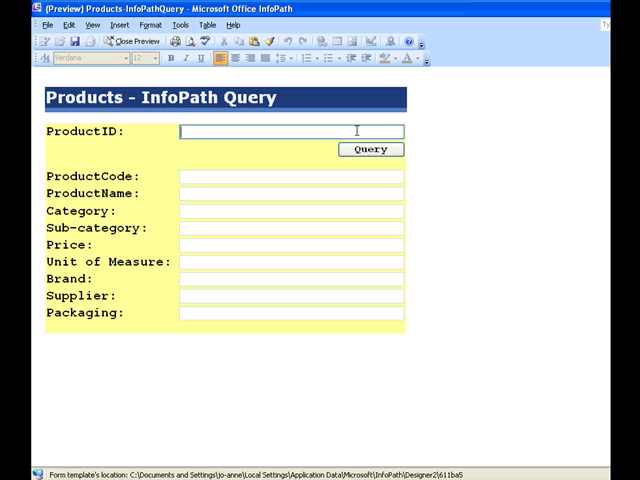
text(C001E445GB)
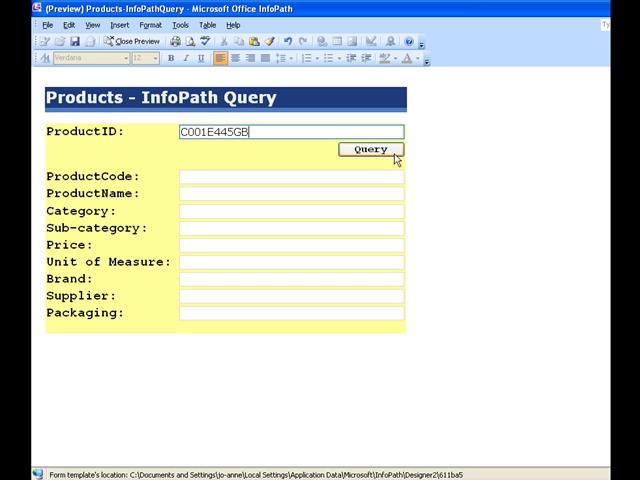
click(370, 148)
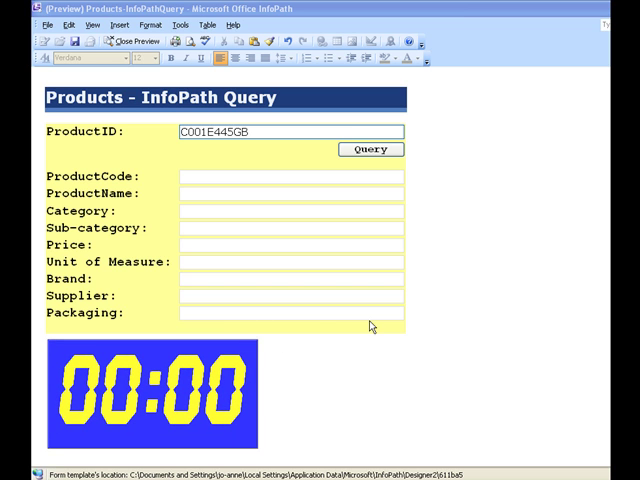
click(290, 296)
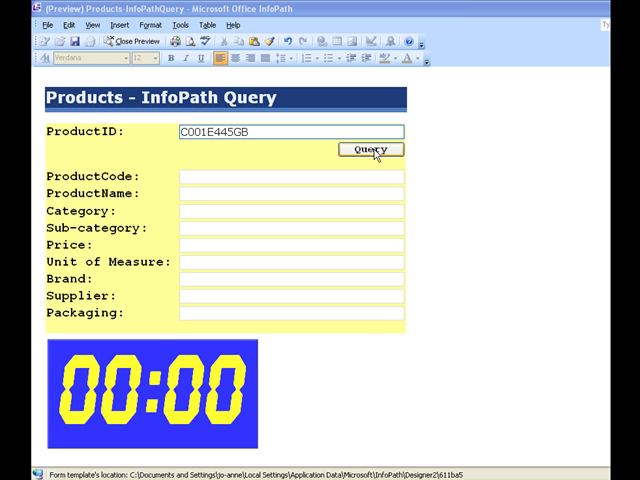
click(370, 148)
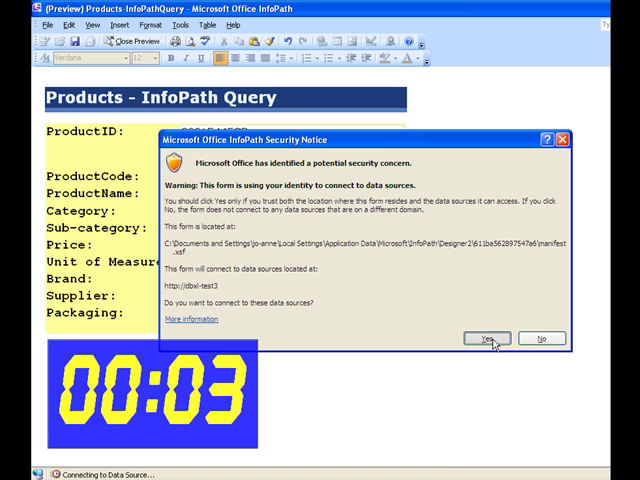
click(504, 336)
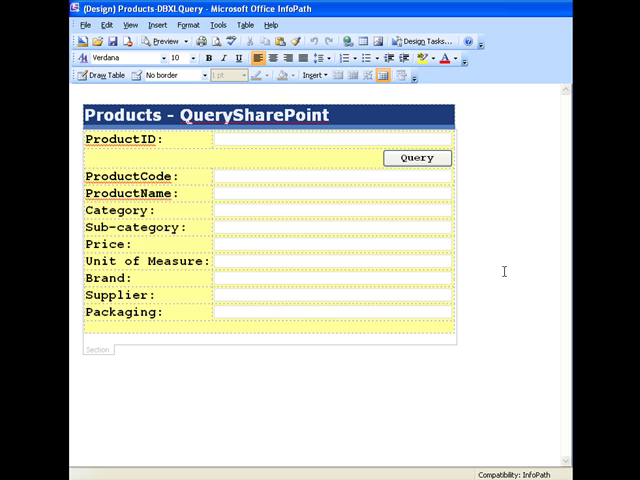
click(214, 28)
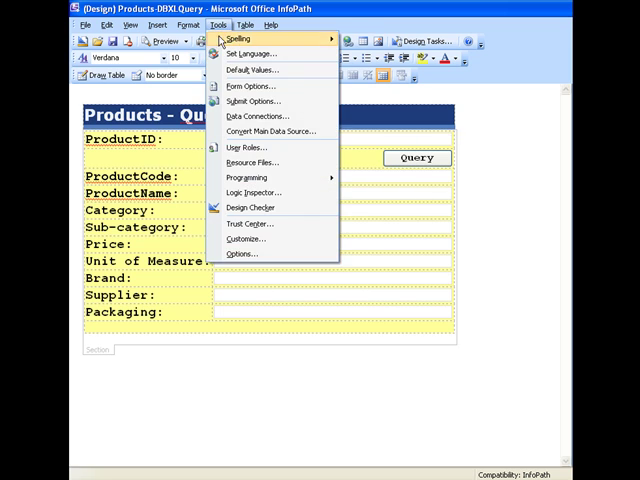
click(256, 116)
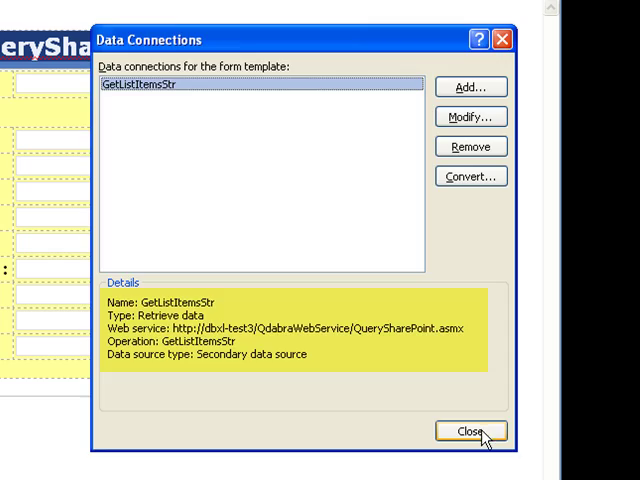
click(472, 430)
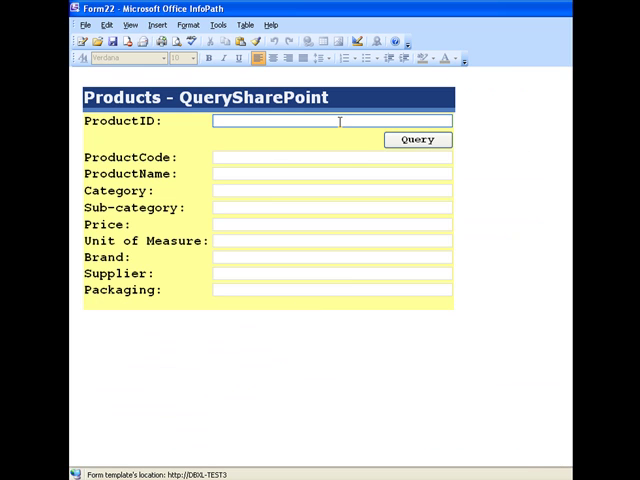
- Query product C001E4Q5GB through the QuerySharePoint web service connection
text(C001E4Q5GB)
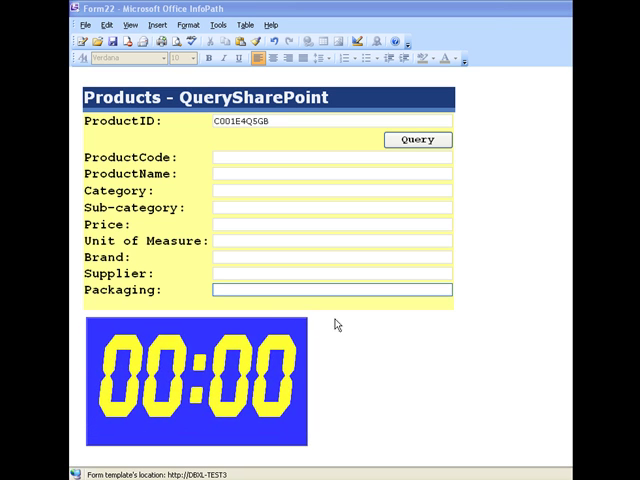
click(416, 140)
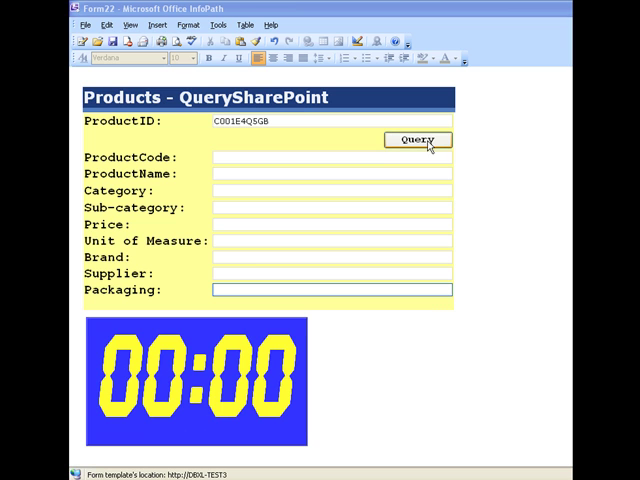
click(416, 140)
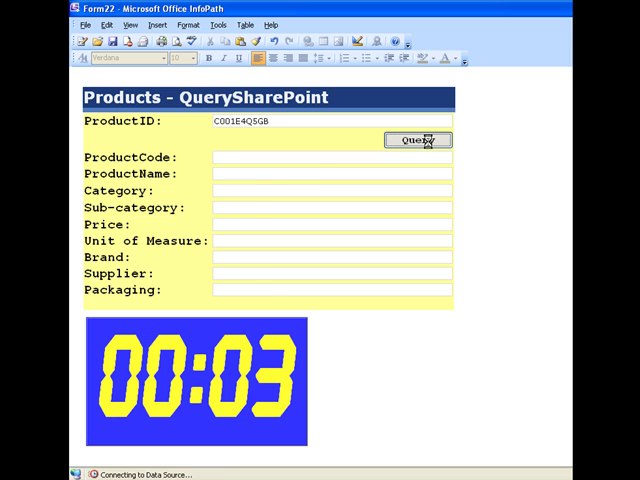
click(416, 140)
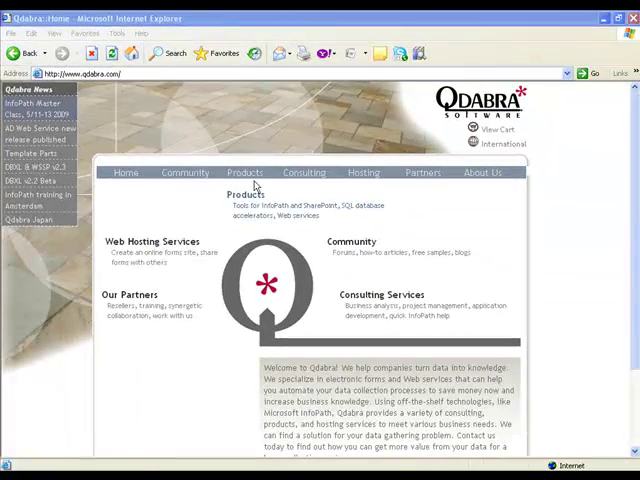
- Go to the Products page from the Qdabra home page navigation
click(244, 172)
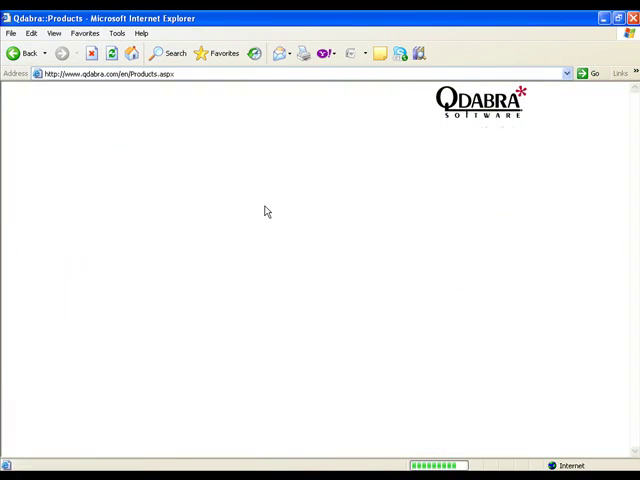